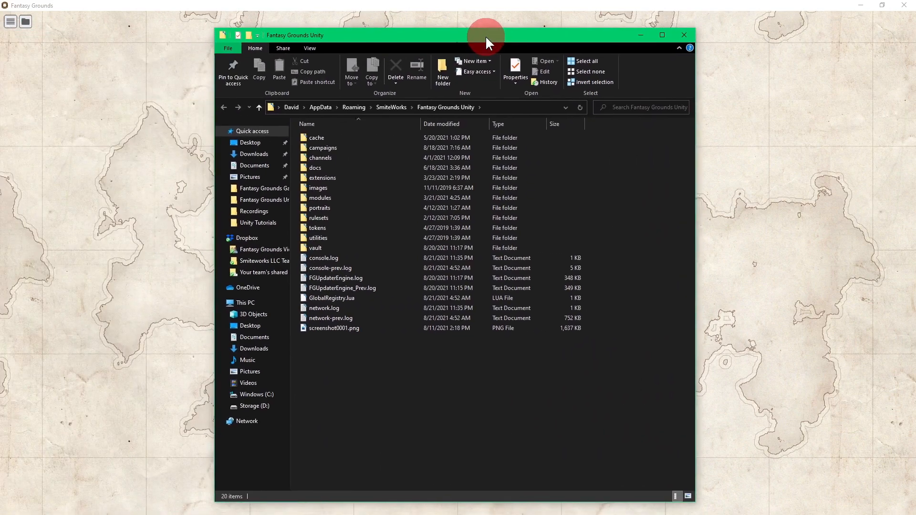
# Step: Open the extensions folder inside the Fantasy Grounds Unity data folder
pyautogui.click(321, 157)
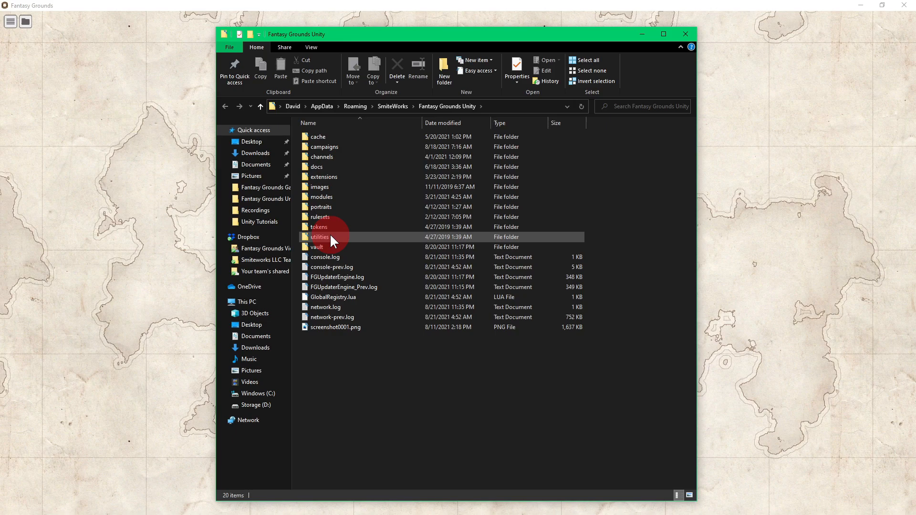
pyautogui.moveTo(330, 239)
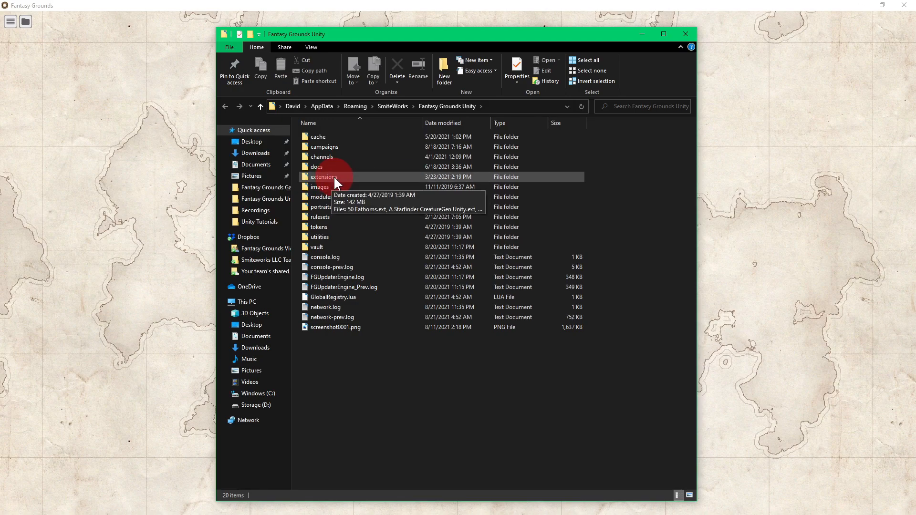
pyautogui.doubleClick(325, 176)
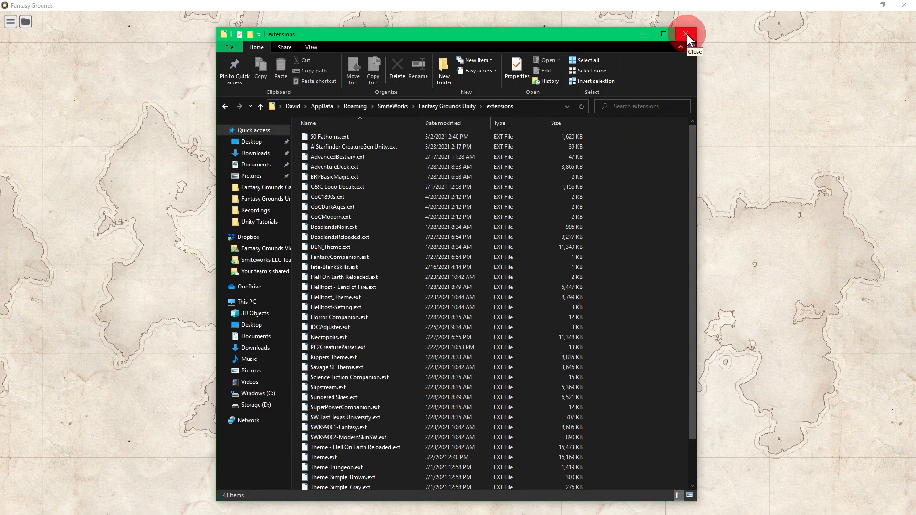
# Step: Close the File Explorer window showing the extension files
pyautogui.click(686, 34)
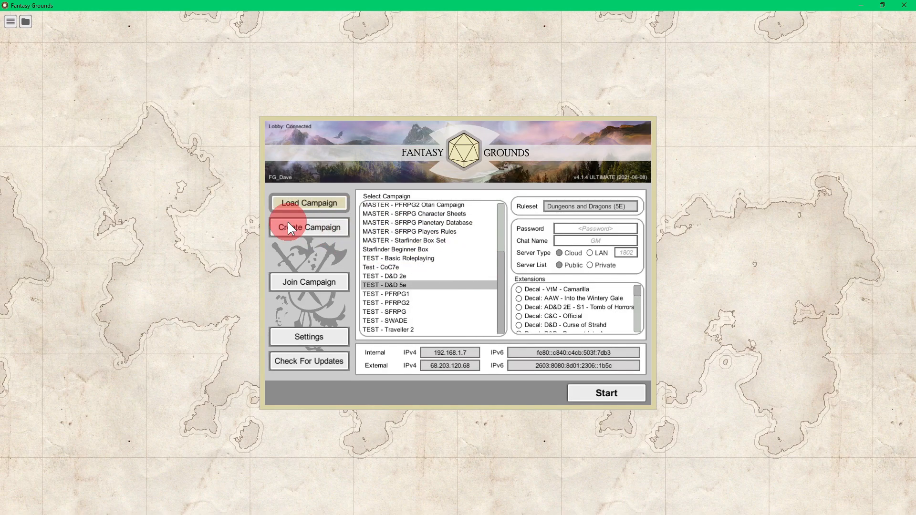
pyautogui.moveTo(315, 238)
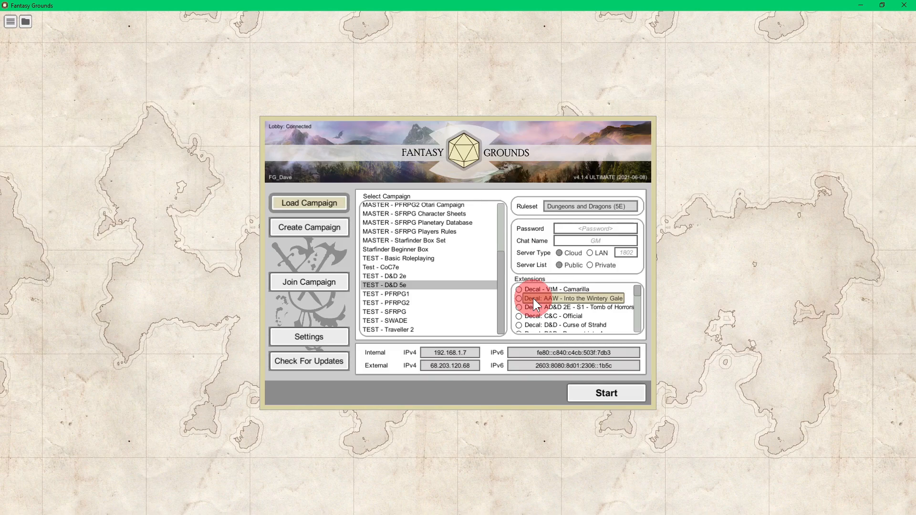
pyautogui.moveTo(508, 309)
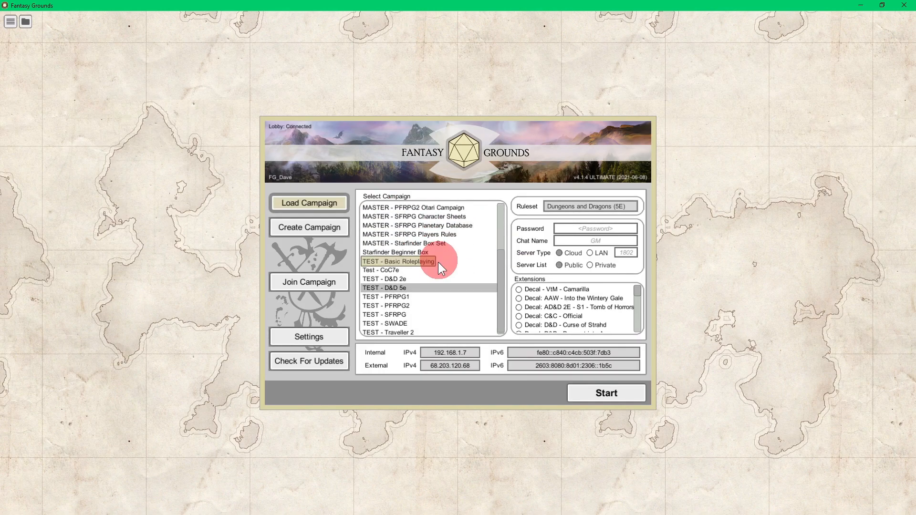
# Step: Scroll the Extensions list, then select the TEST - D&D 2e campaign (Dungeons and Dragons 2E)
pyautogui.click(398, 288)
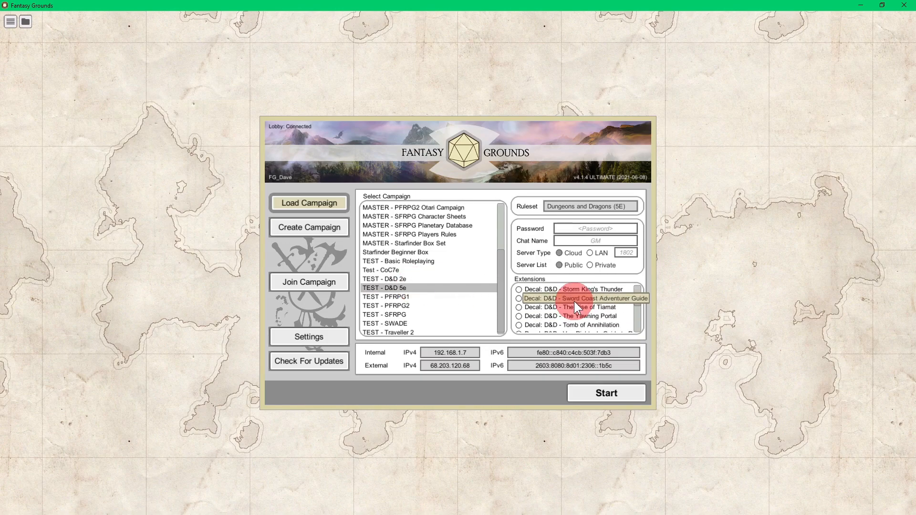
pyautogui.scroll(-3)
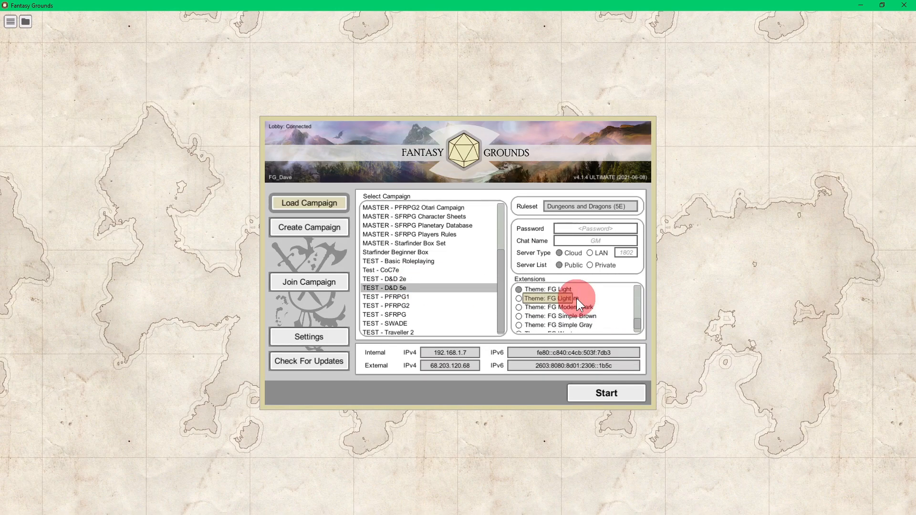
pyautogui.scroll(-3)
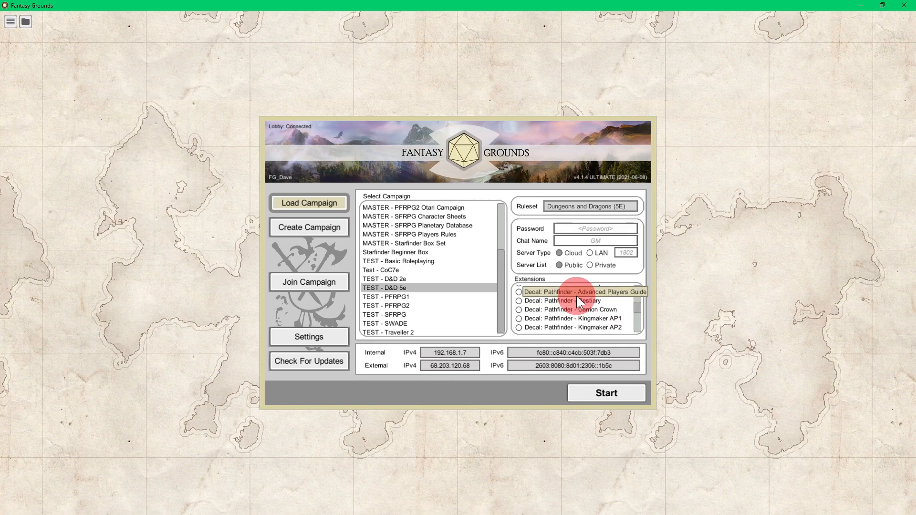
pyautogui.click(384, 279)
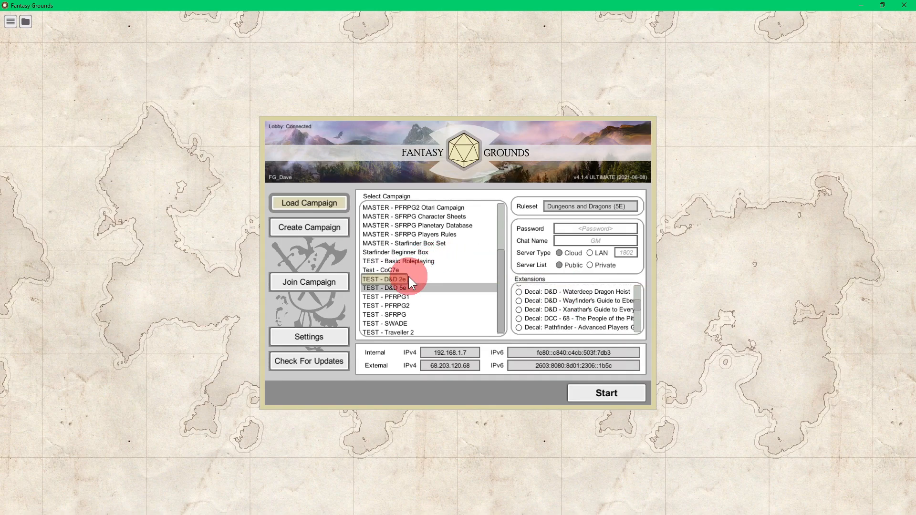
pyautogui.moveTo(431, 283)
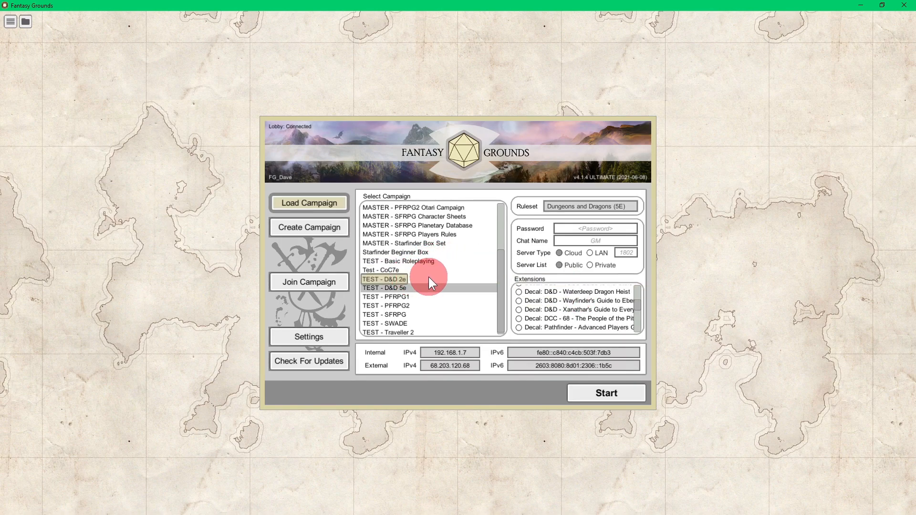
pyautogui.click(383, 279)
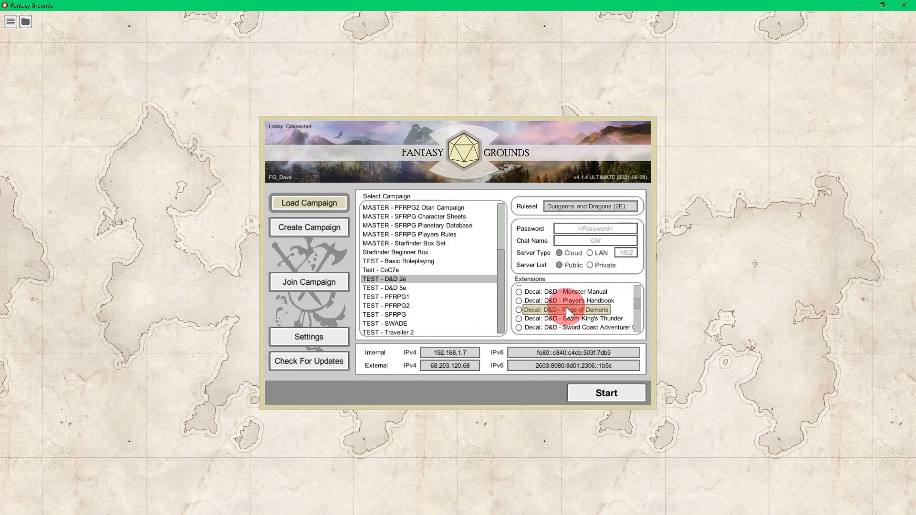